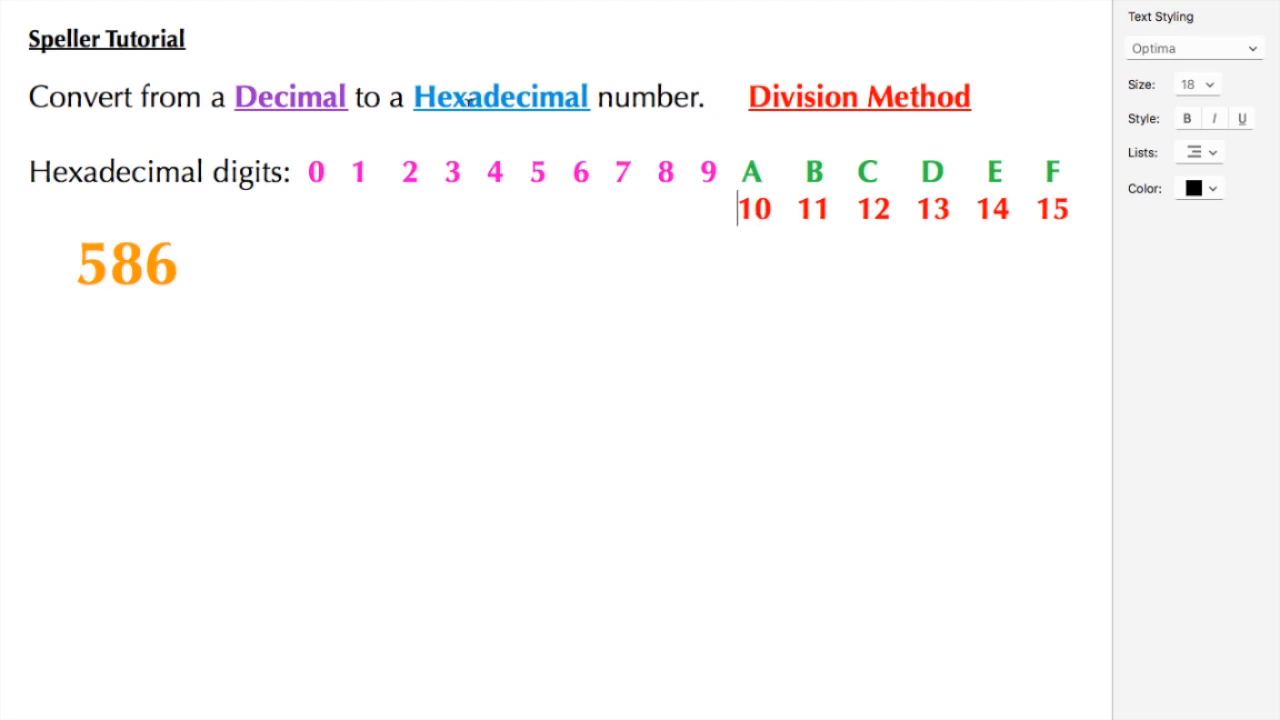
mouse_move(1075, 217)
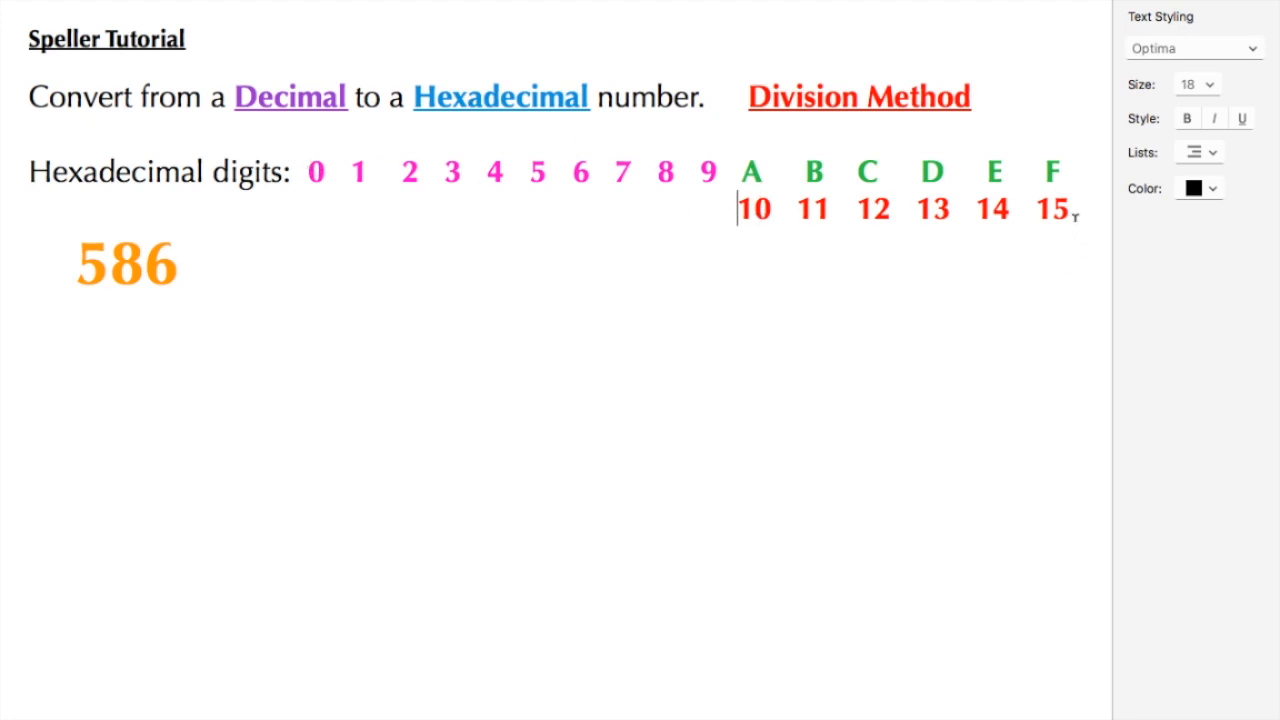
mouse_move(715, 122)
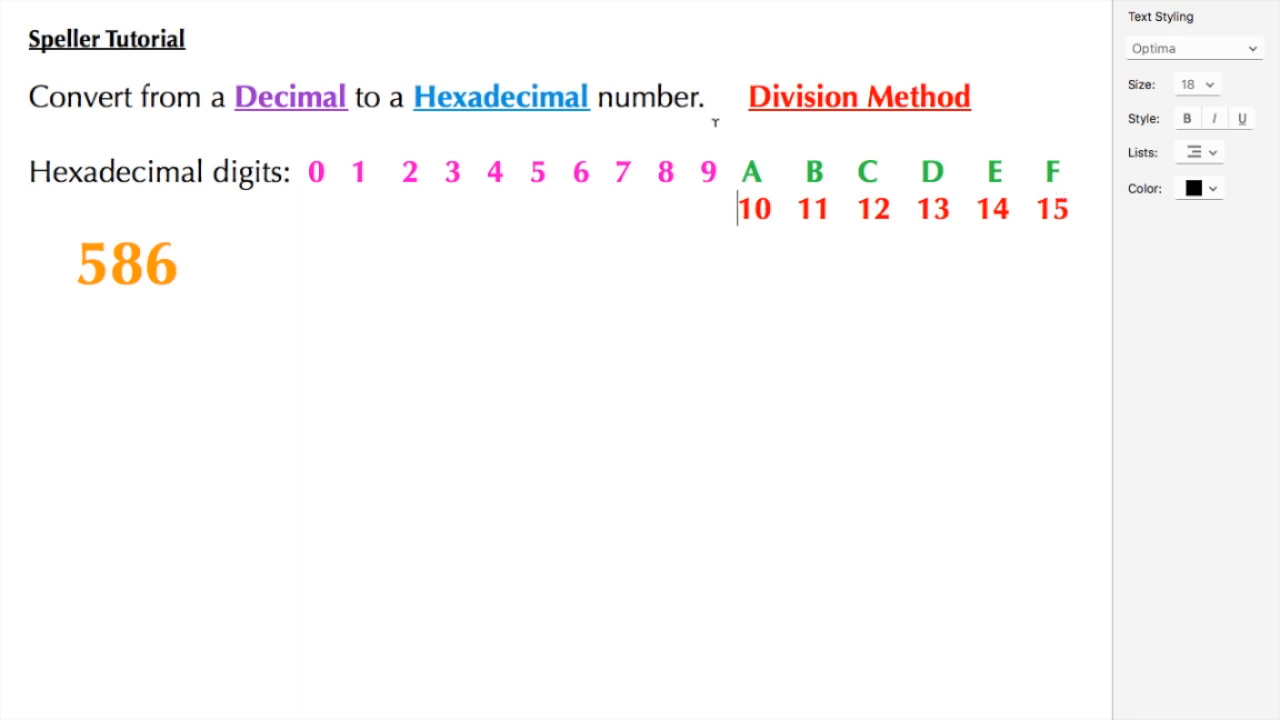
mouse_move(230, 252)
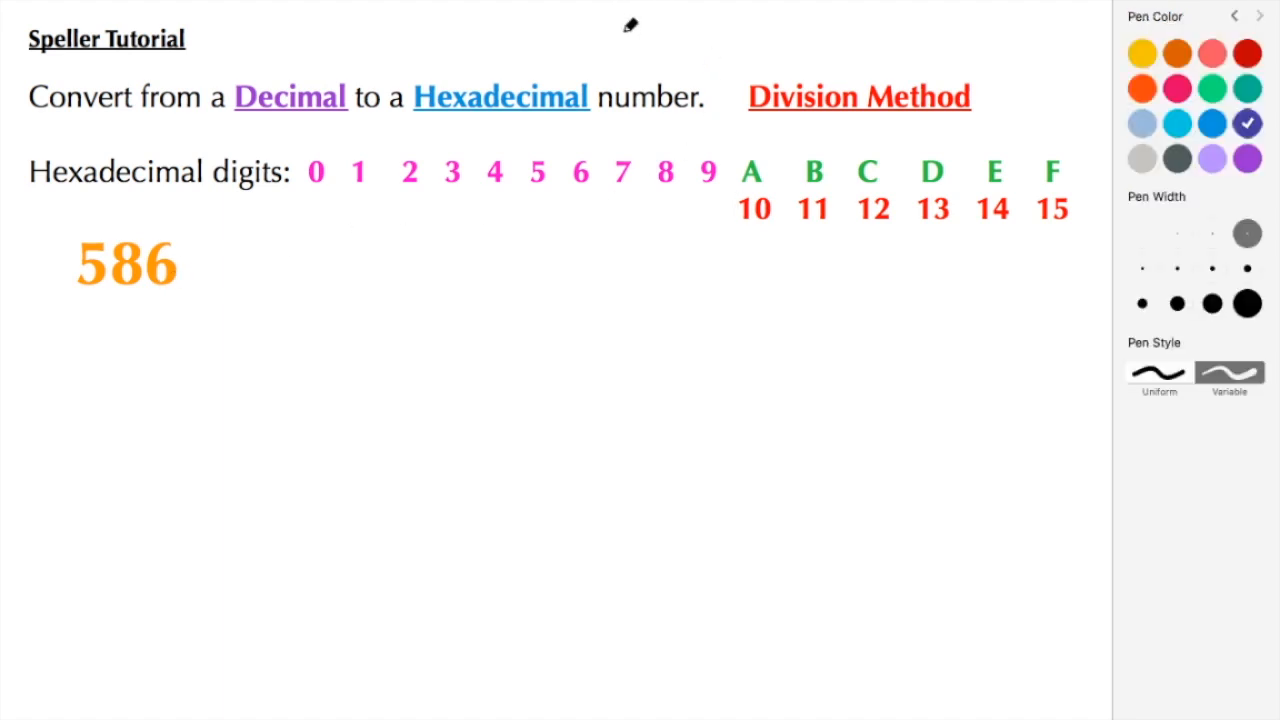
mouse_move(505, 100)
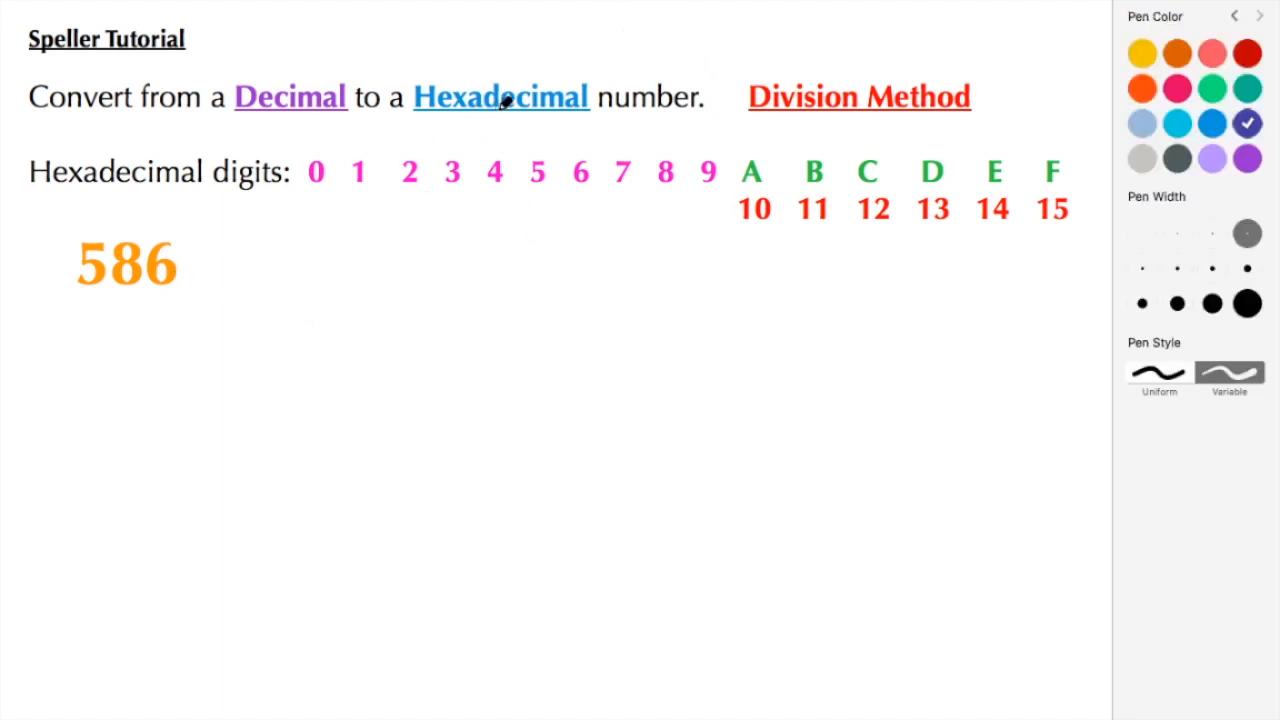
mouse_move(375, 332)
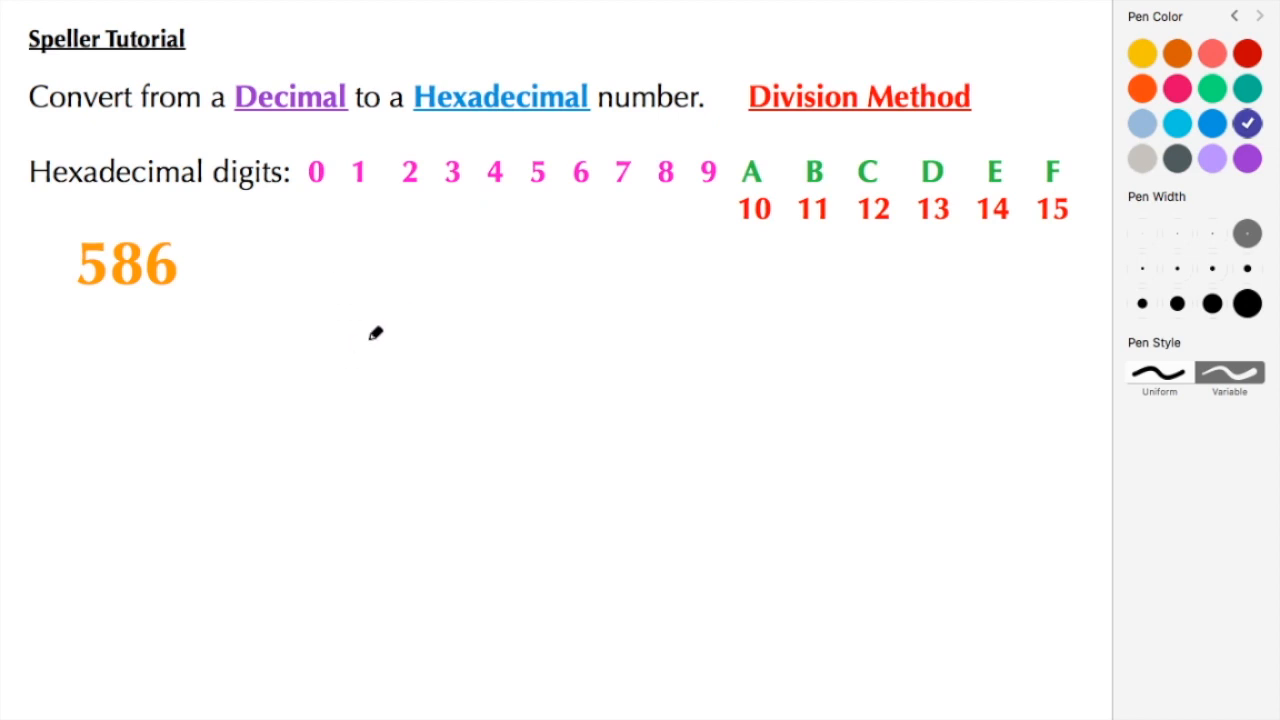
mouse_move(157, 335)
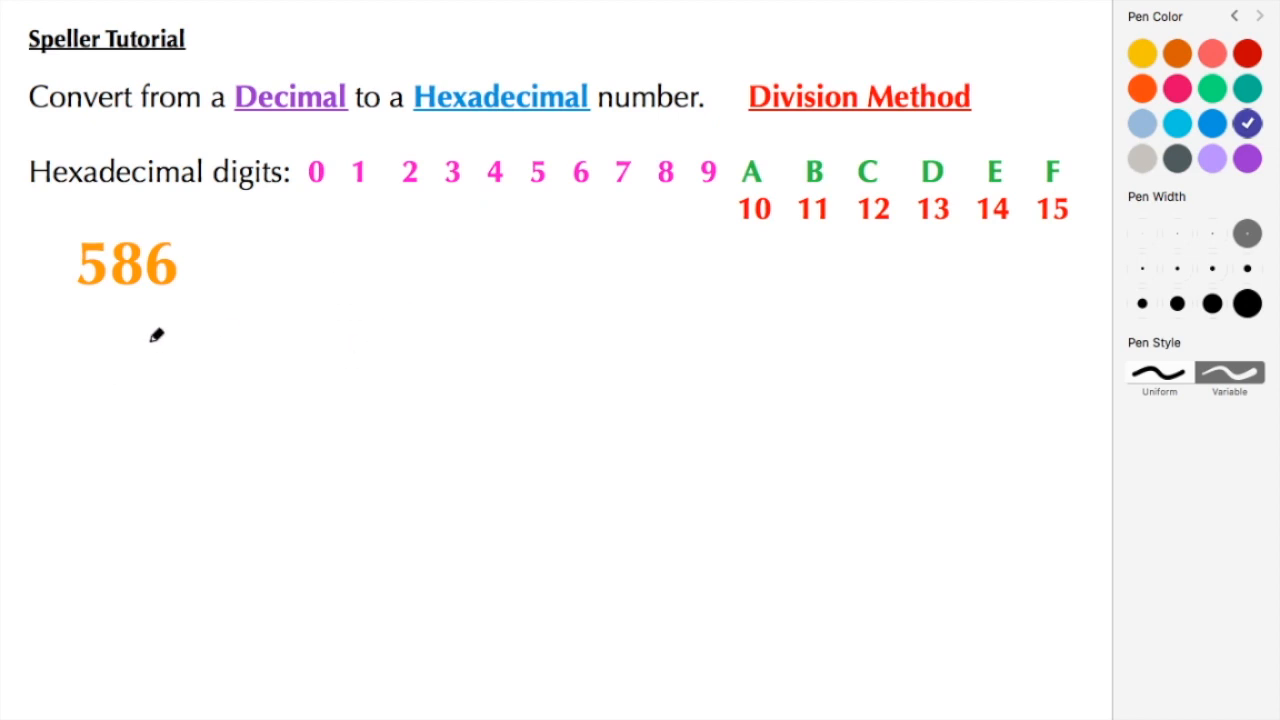
Draw a short dark indigo pen stroke beneath the orange 586
left_click_drag(150, 338, 160, 338)
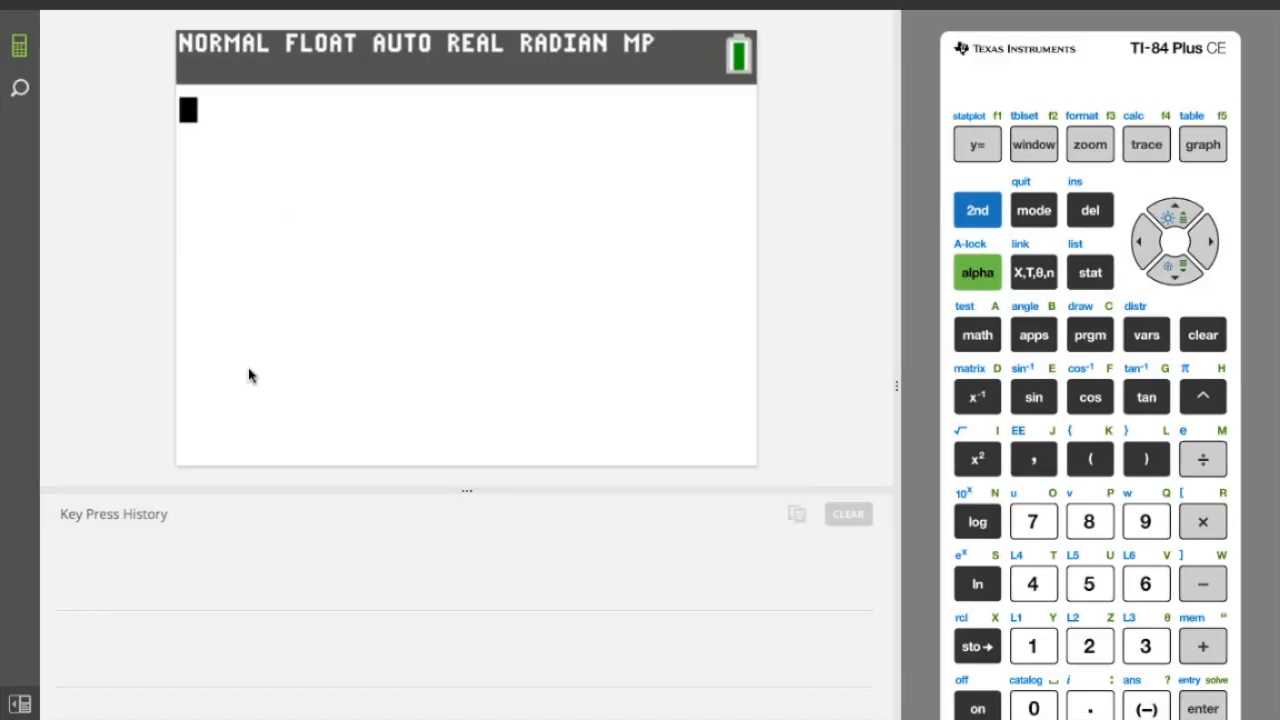
Compute 586÷16 = 36.625 on the TI-84 and start .625×16
left_click(1146, 583)
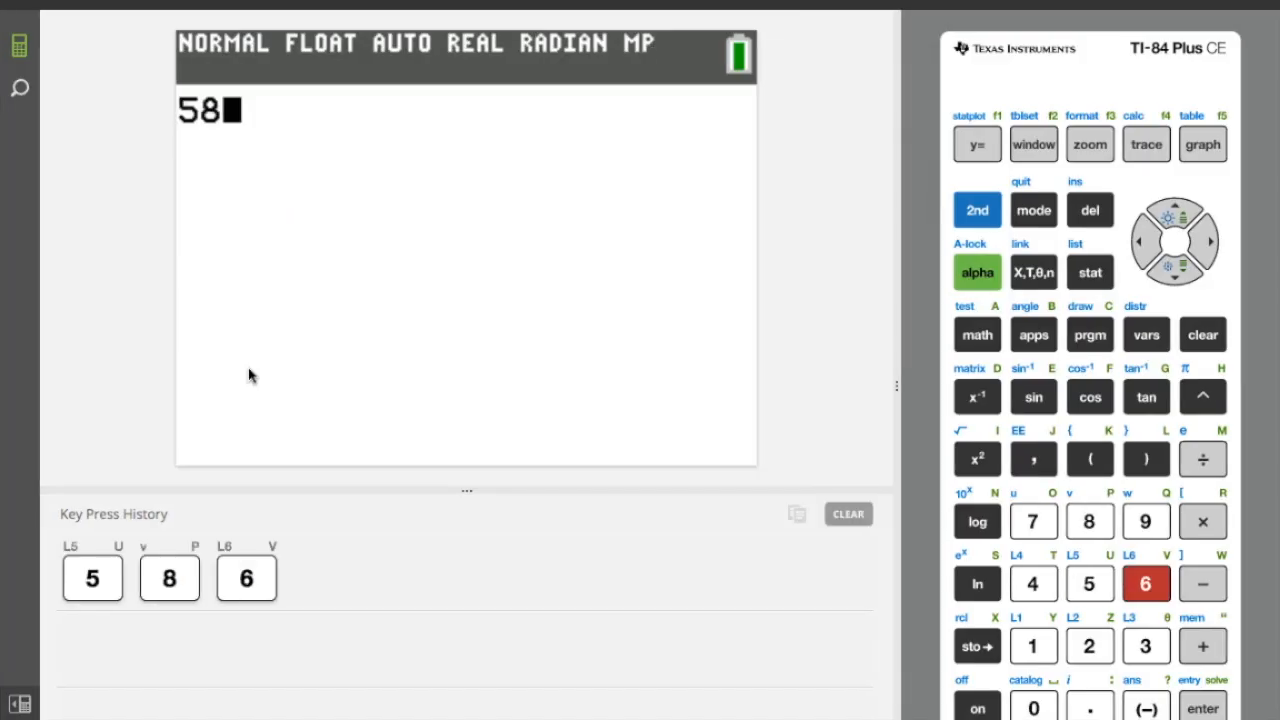
left_click(1033, 645)
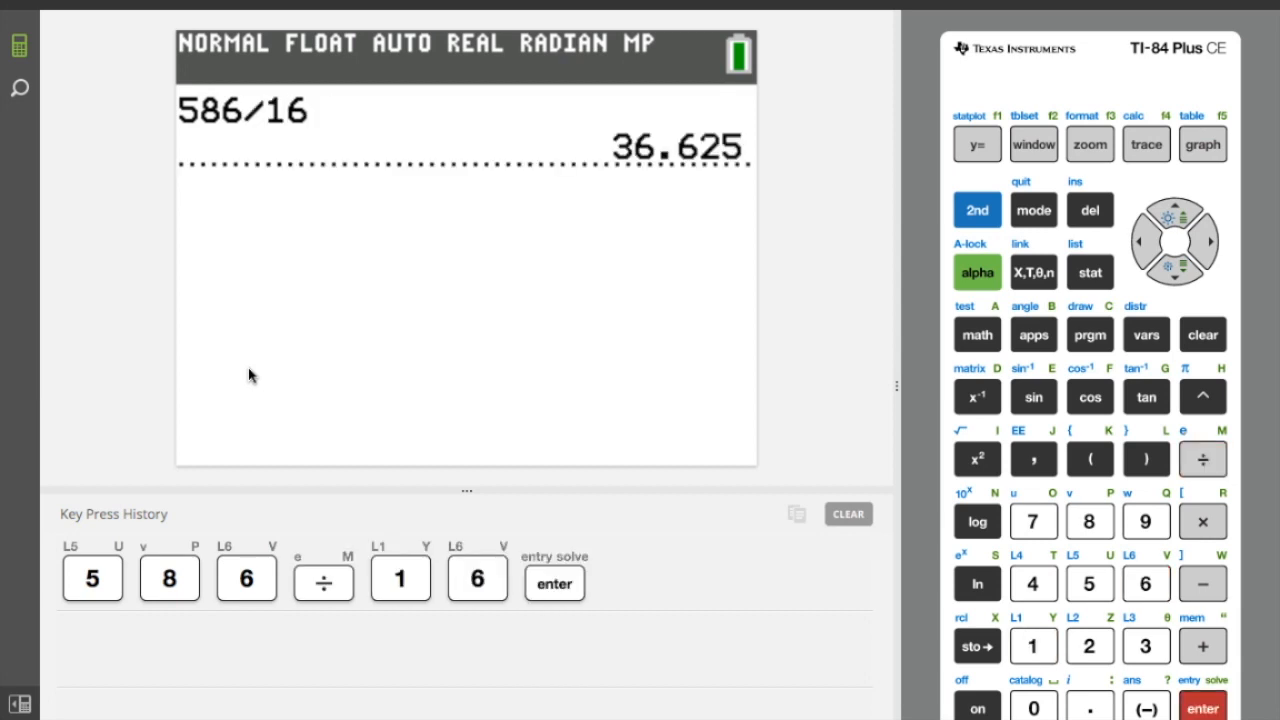
left_click(1090, 705)
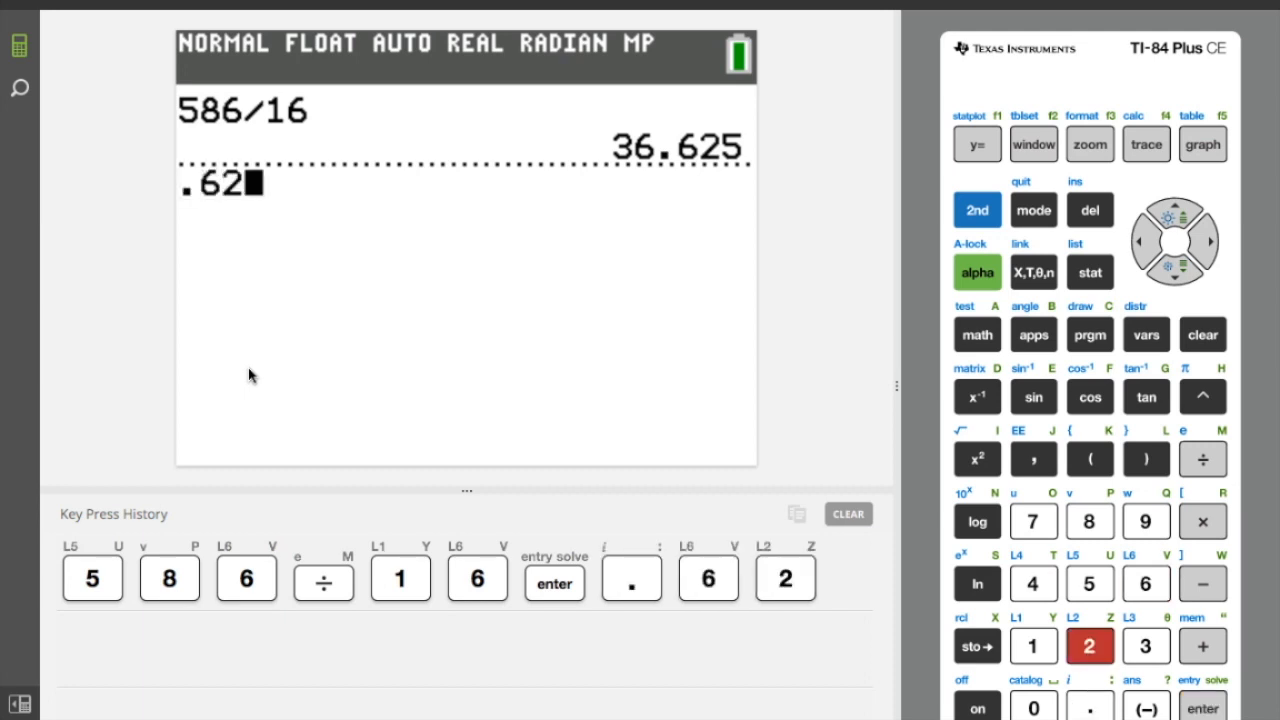
left_click(1090, 583)
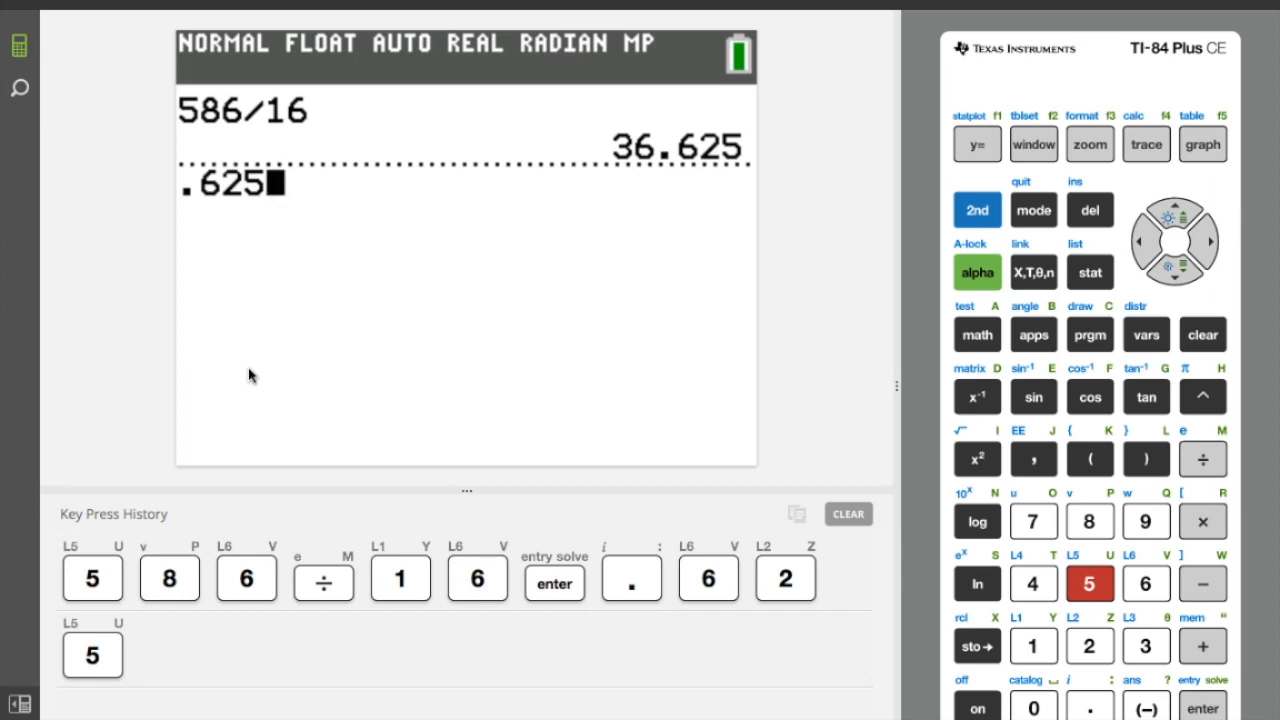
left_click(1203, 521)
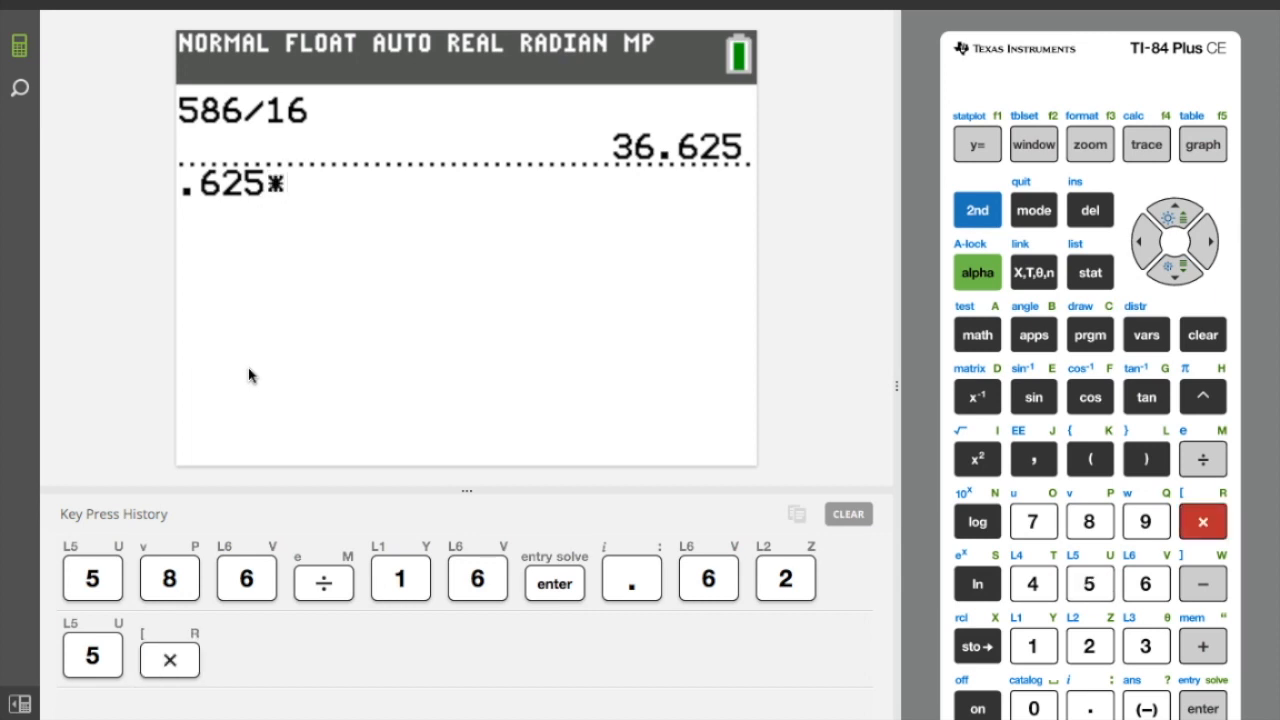
left_click(1147, 583)
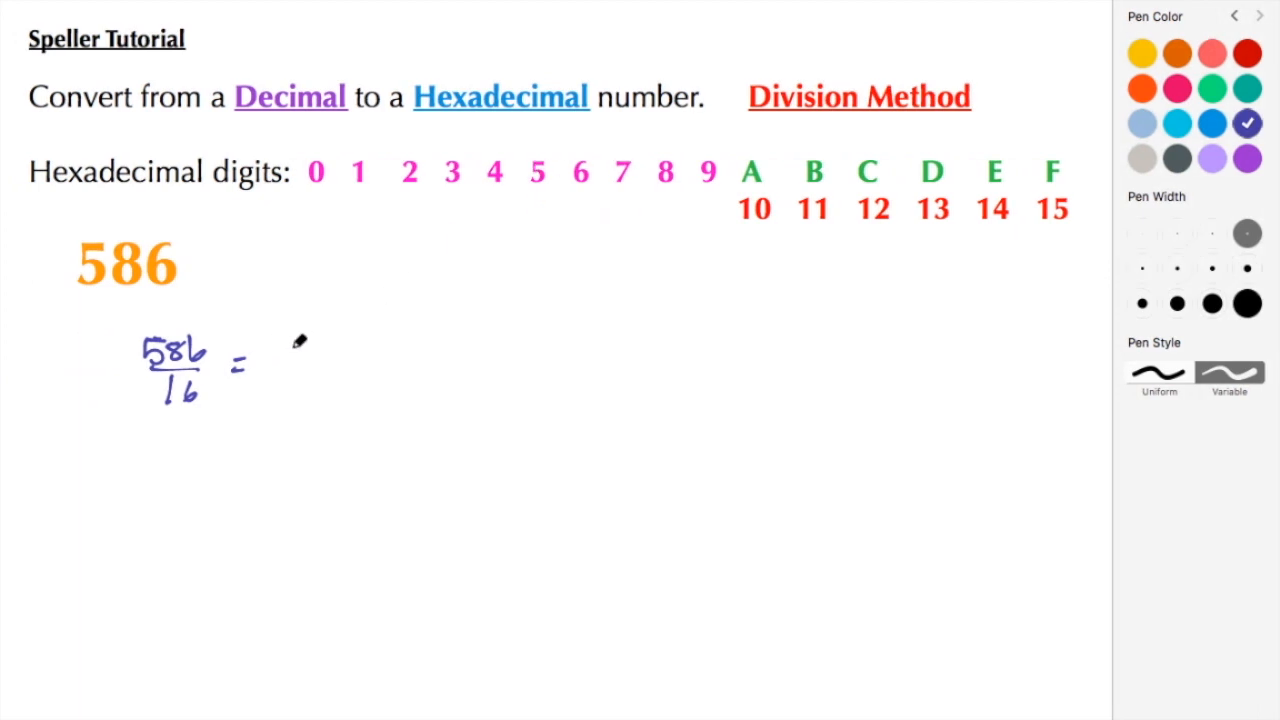
Handwrite 36 r.10 after 586/16 = and start the next line
left_click_drag(290, 360, 390, 350)
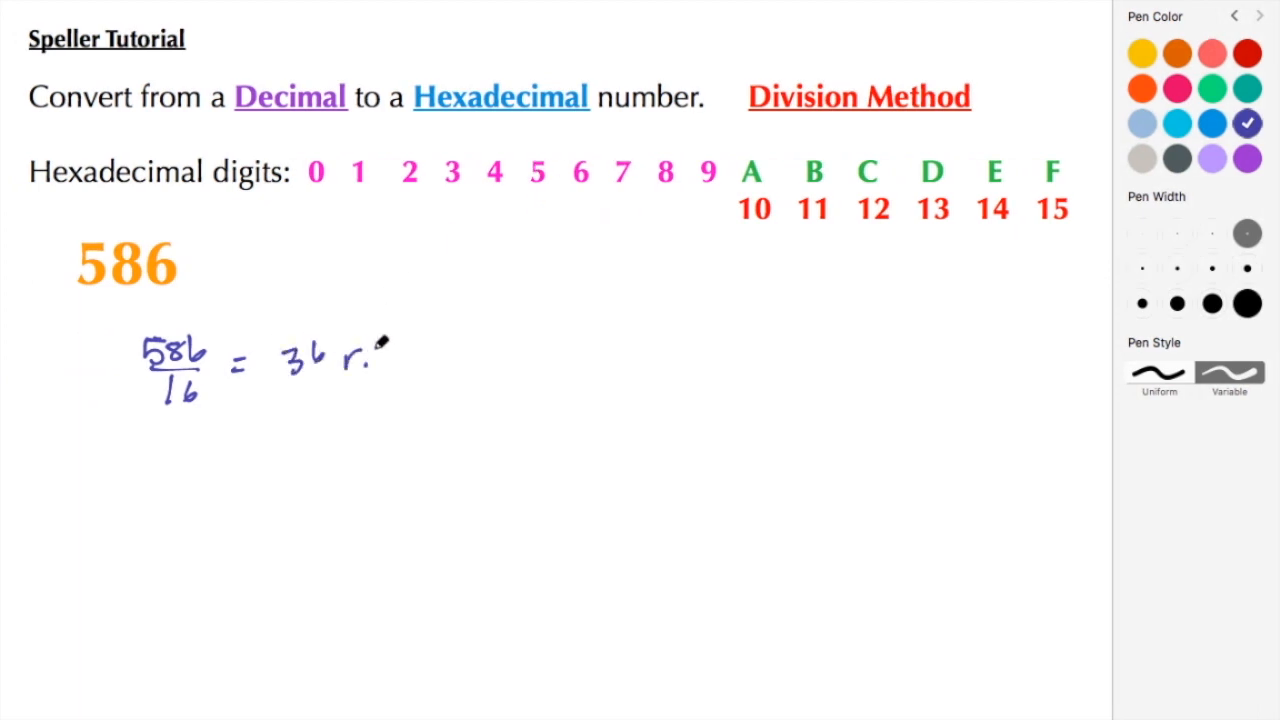
left_click_drag(385, 345, 405, 365)
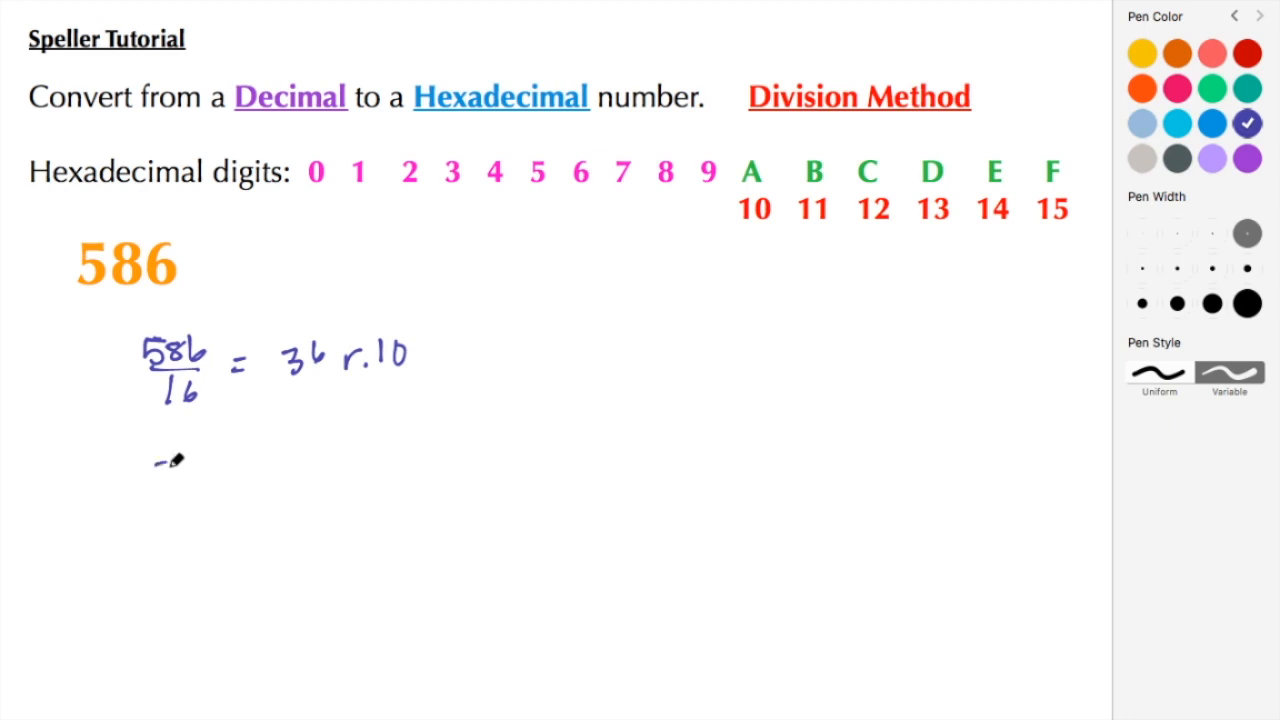
left_click_drag(160, 470, 195, 530)
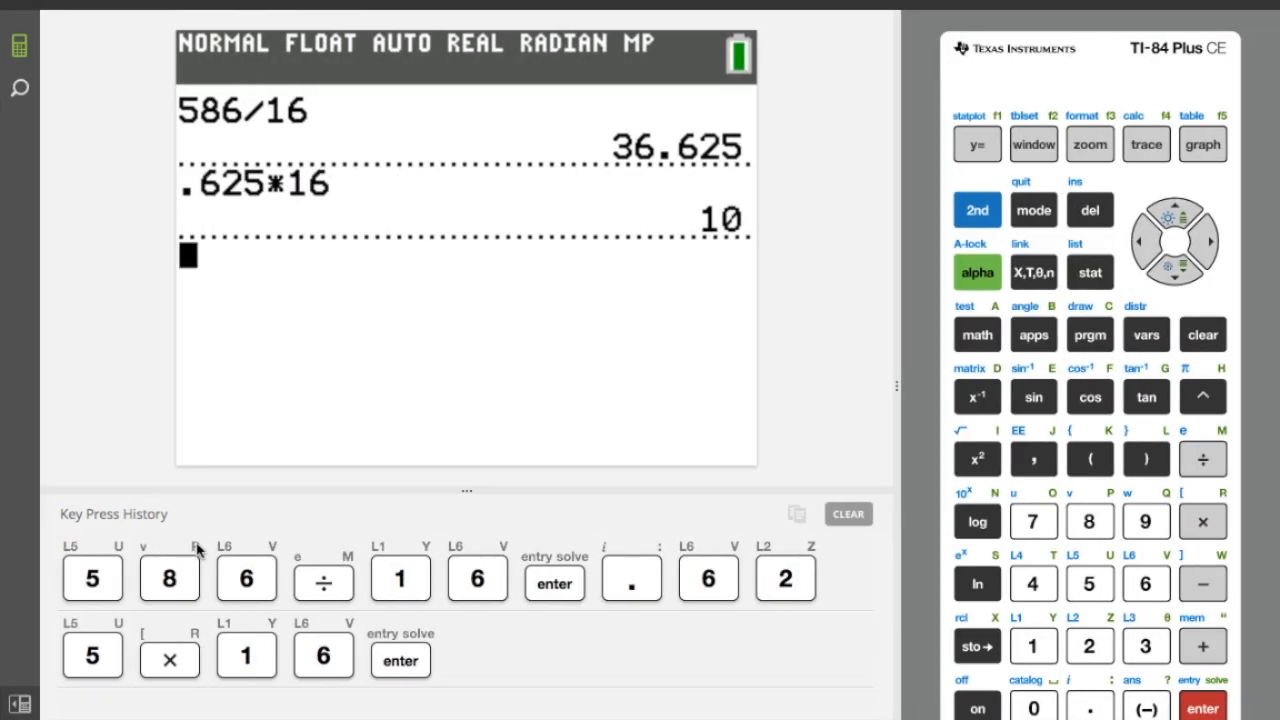
Compute 36÷16 = 2.25 on the TI-84 and enter .25×16
left_click(1147, 645)
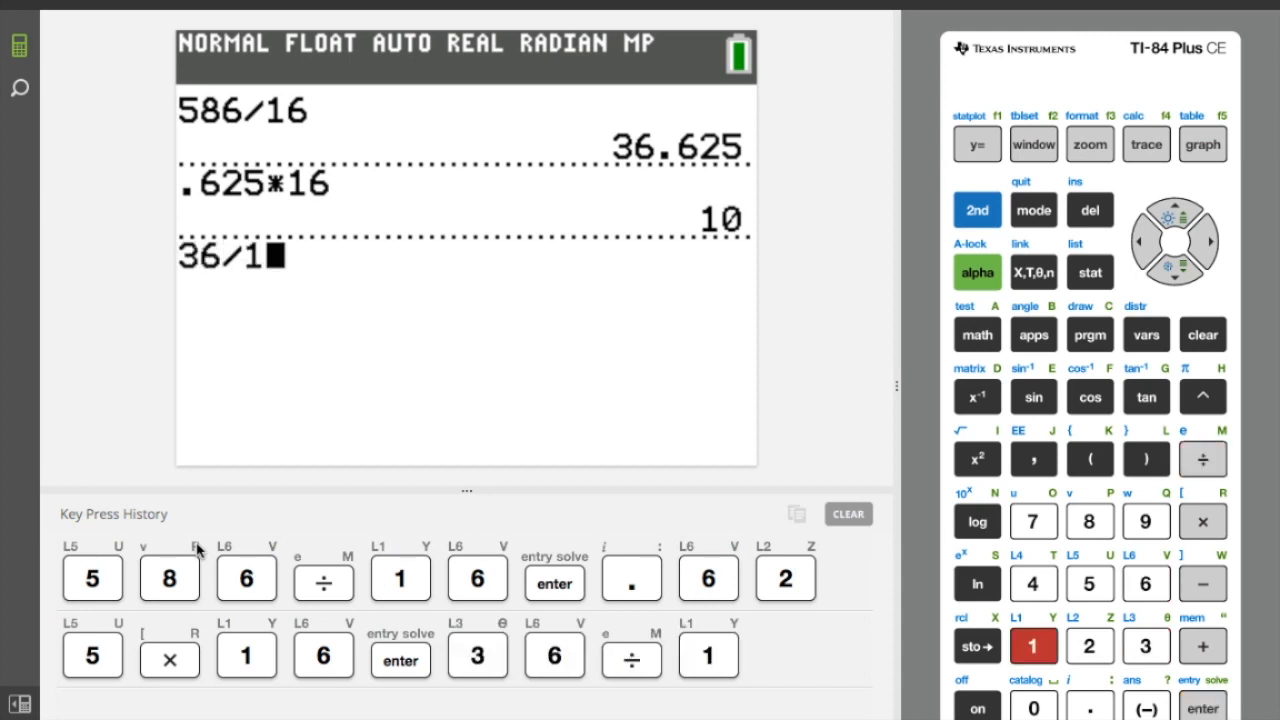
left_click(1203, 706)
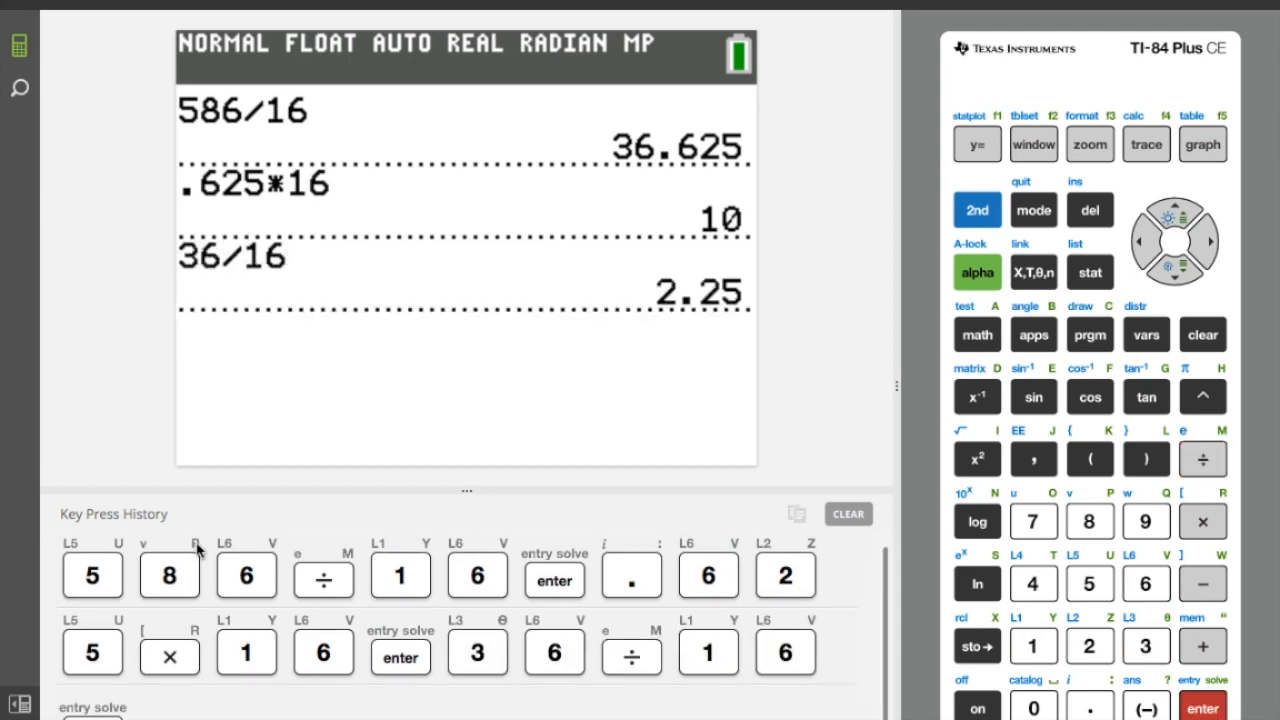
left_click(1090, 705)
type(".25*16")
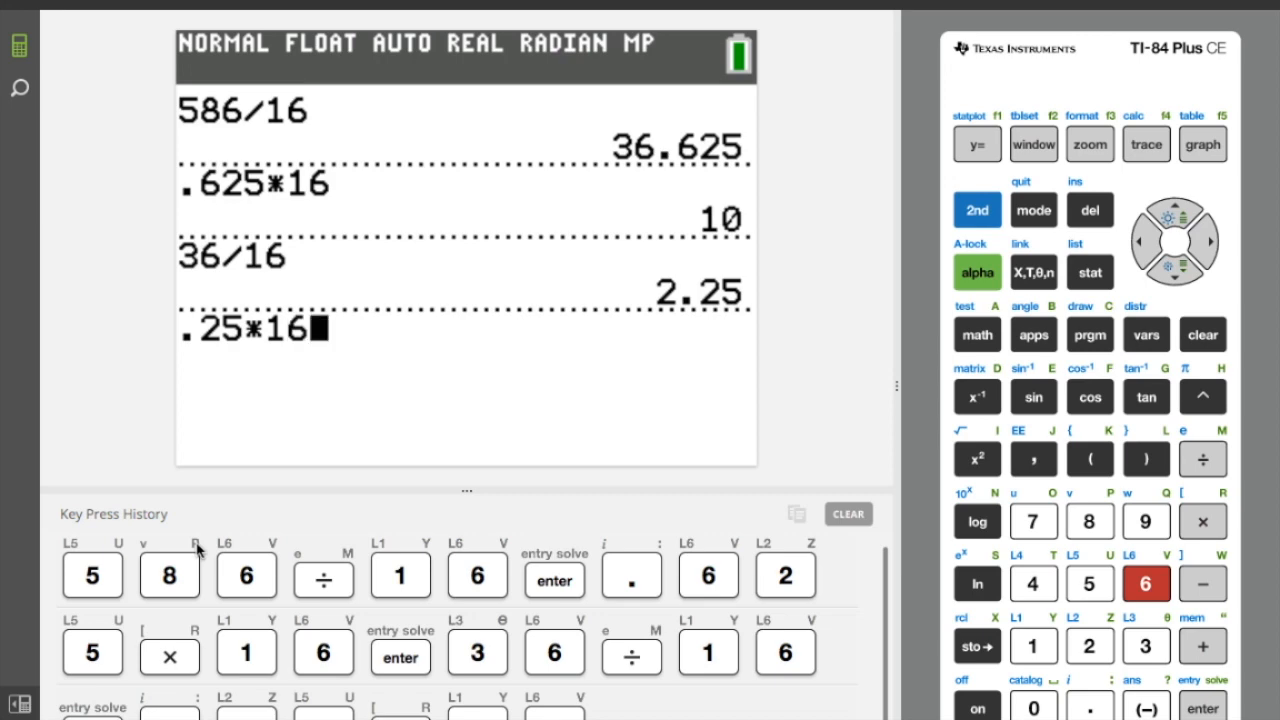
left_click(1203, 705)
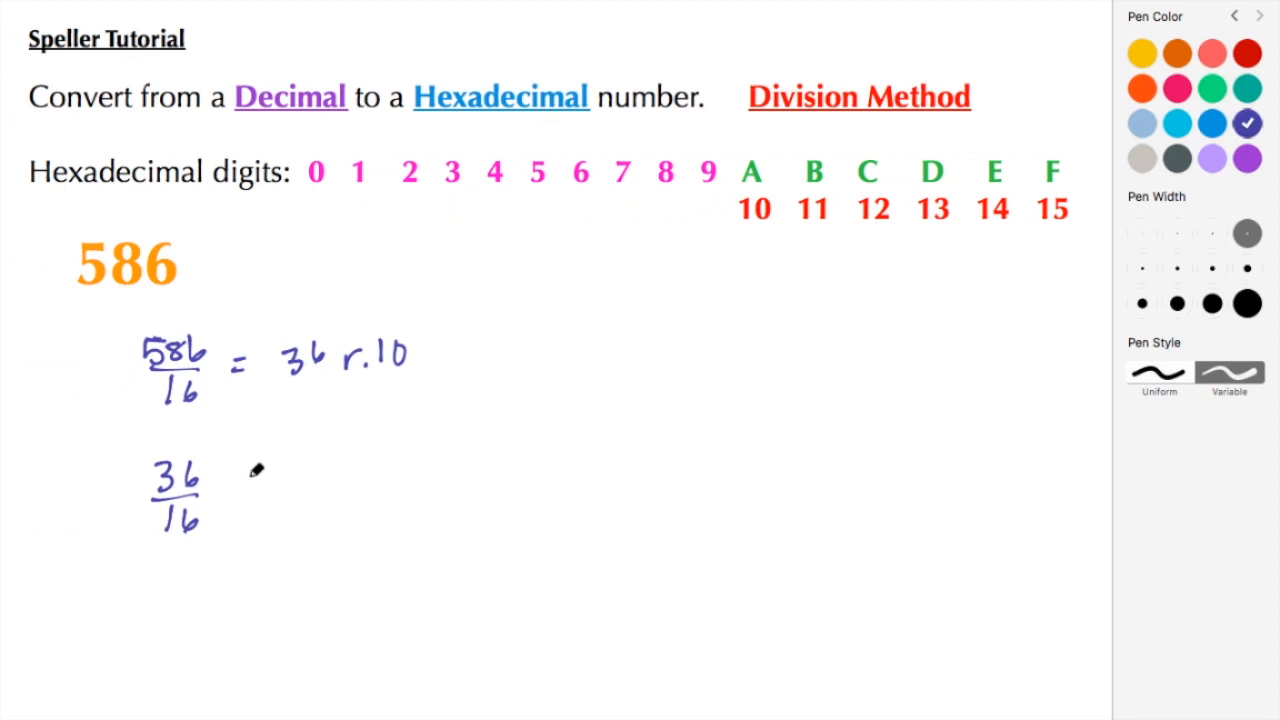
Handwrite 36/16 = 2 with its remainder on the second line
left_click_drag(240, 480, 310, 480)
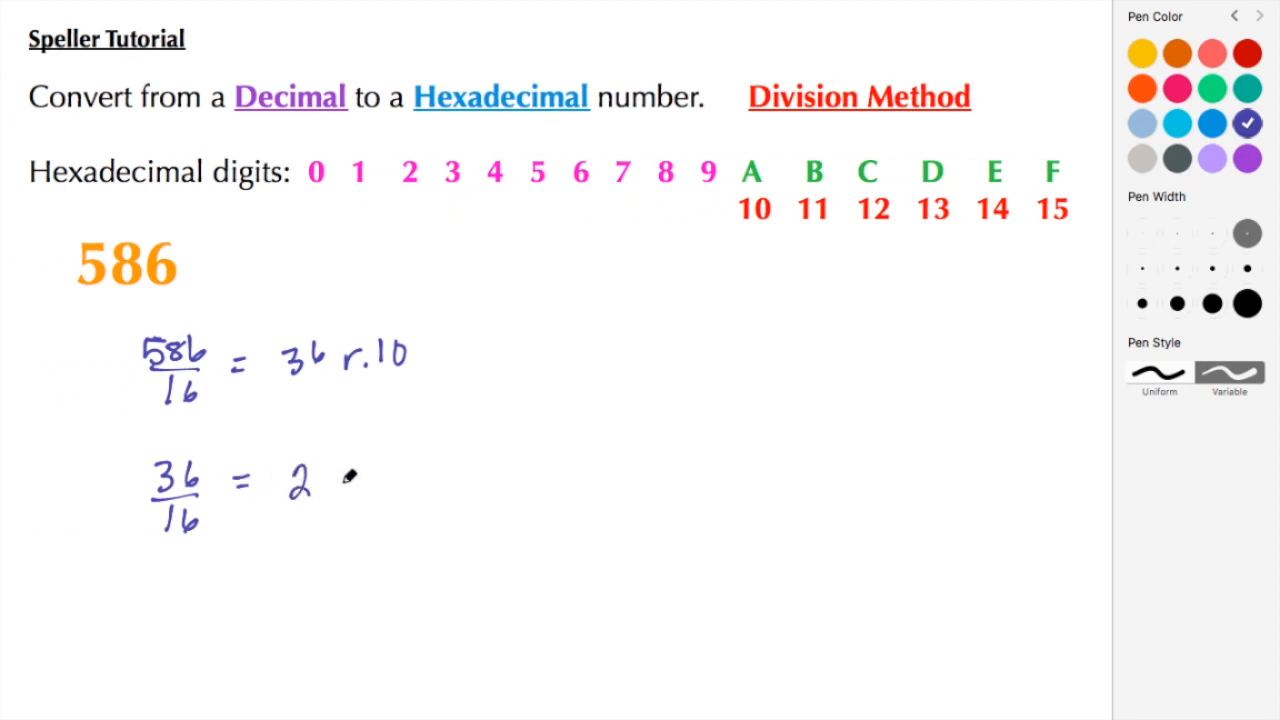
left_click_drag(340, 490, 400, 490)
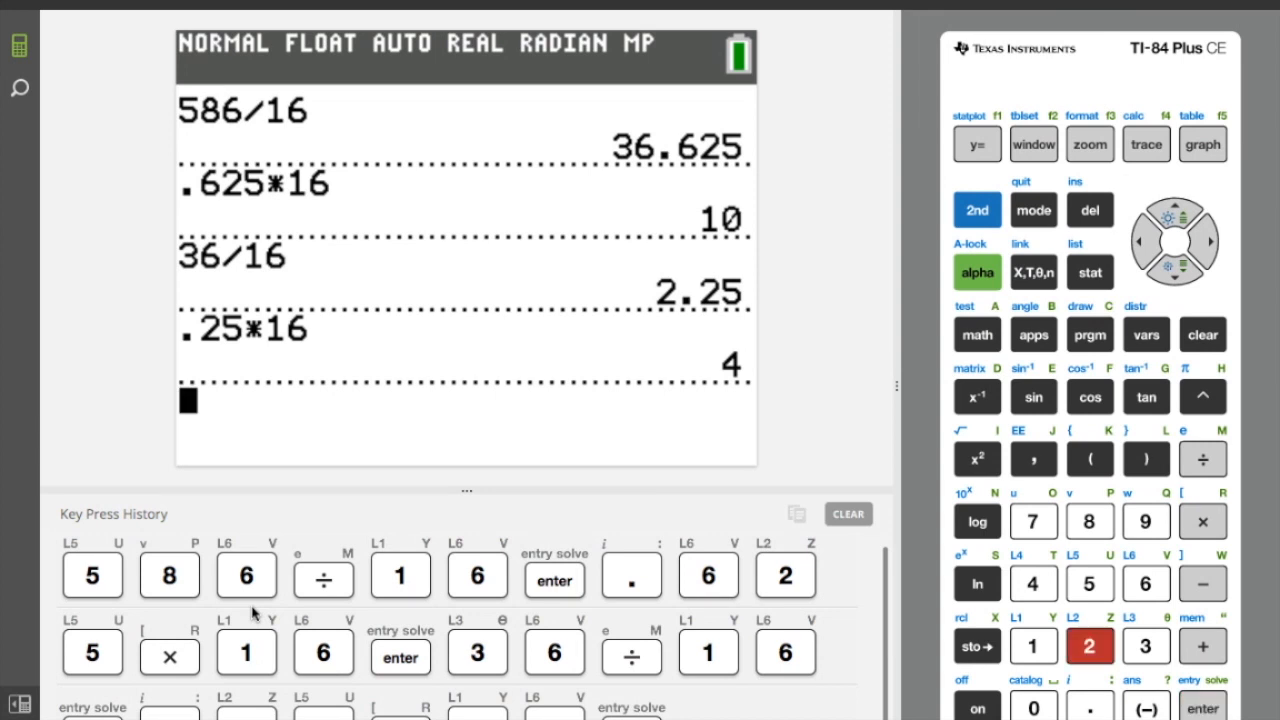
Get .25×16 = 4, compute 2÷16 = 0.125, and enter .125 on the TI-84
left_click(1146, 584)
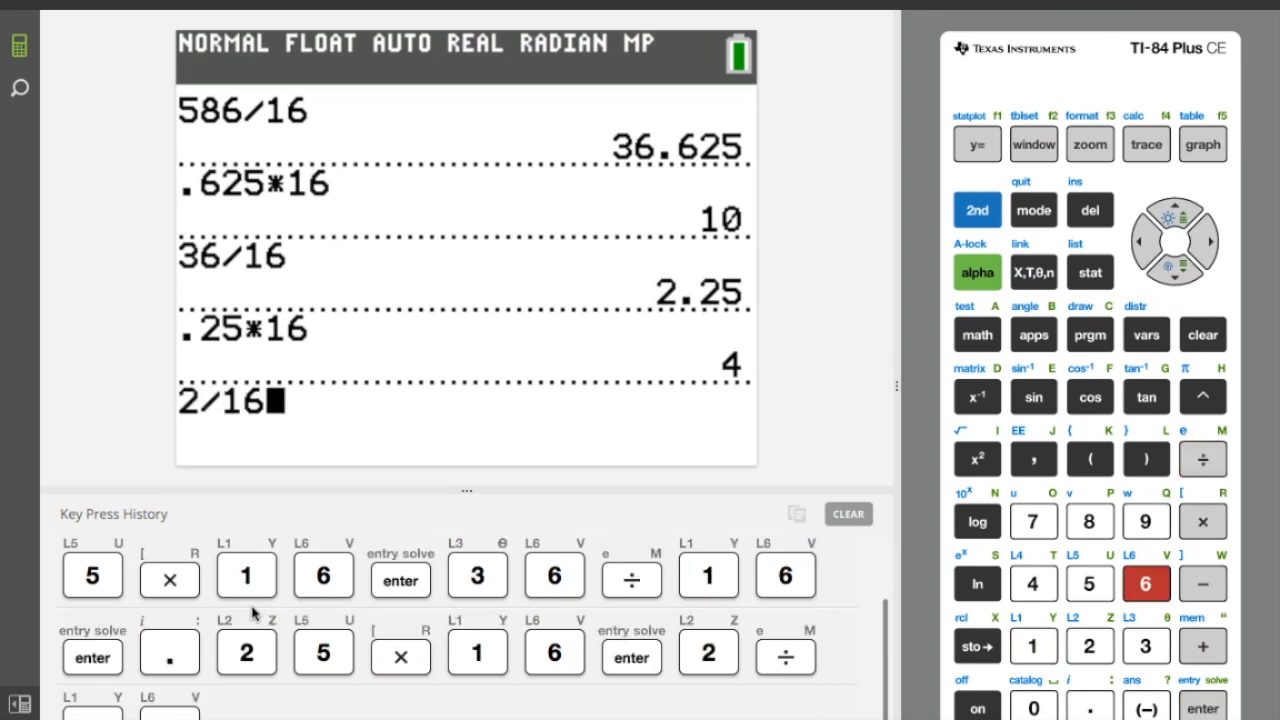
left_click(1203, 705)
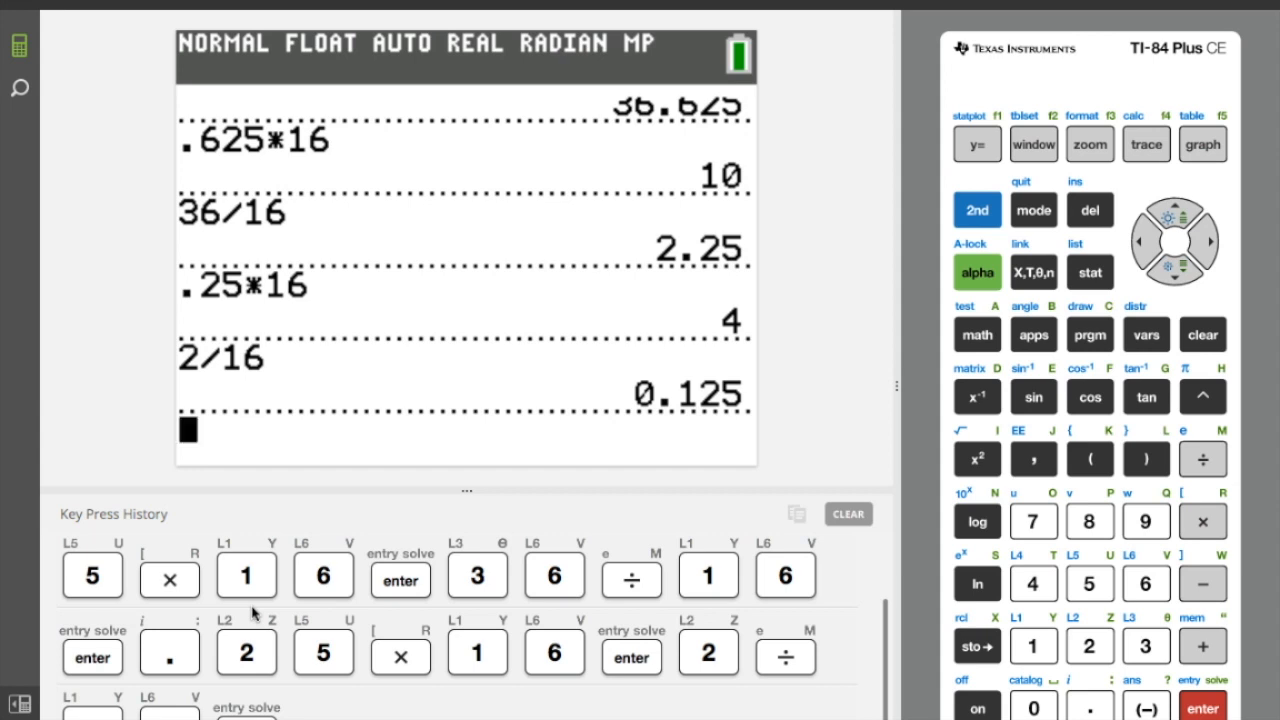
left_click(1090, 645)
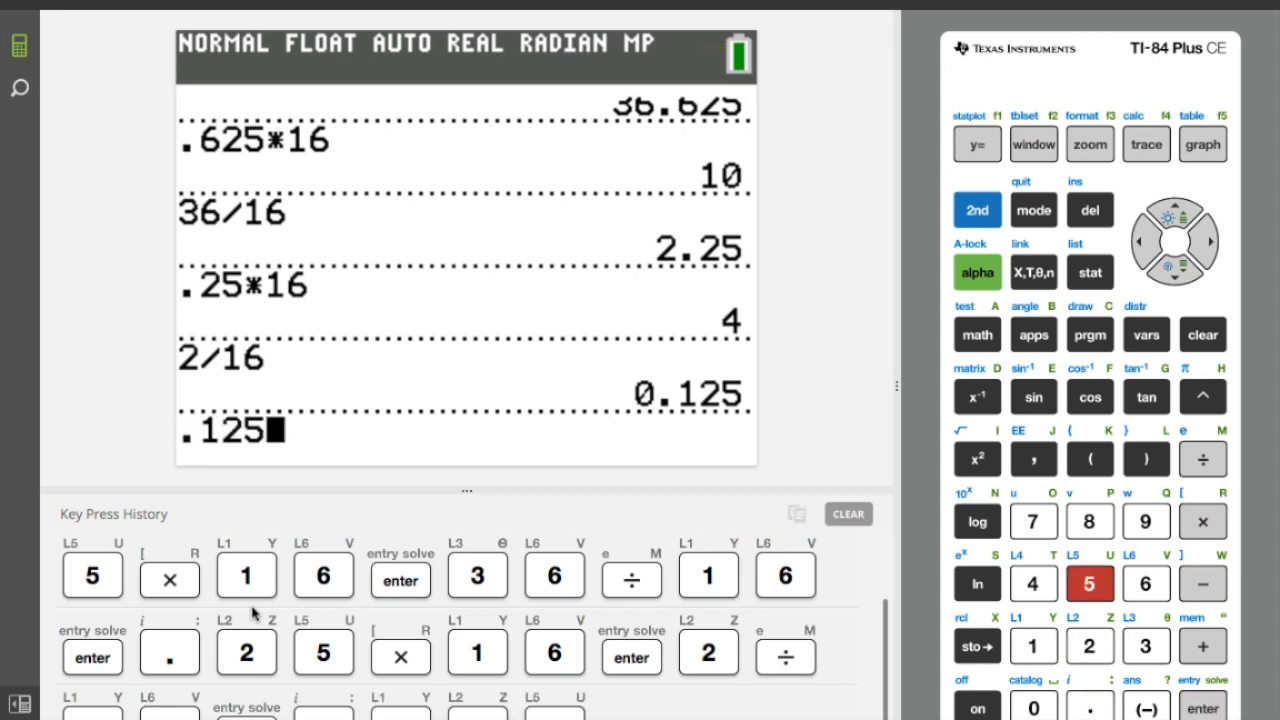
left_click(1147, 583)
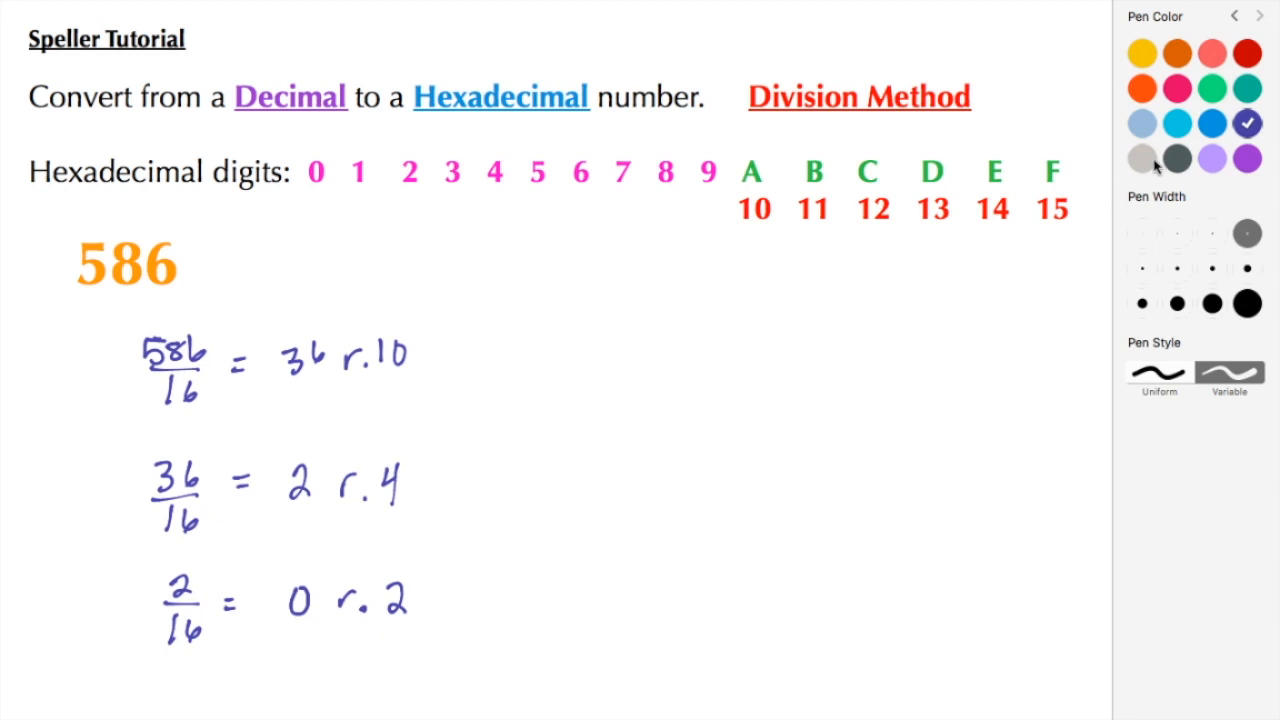
Switch the ink to green and write the answer 24A beside the steps
left_click(1211, 88)
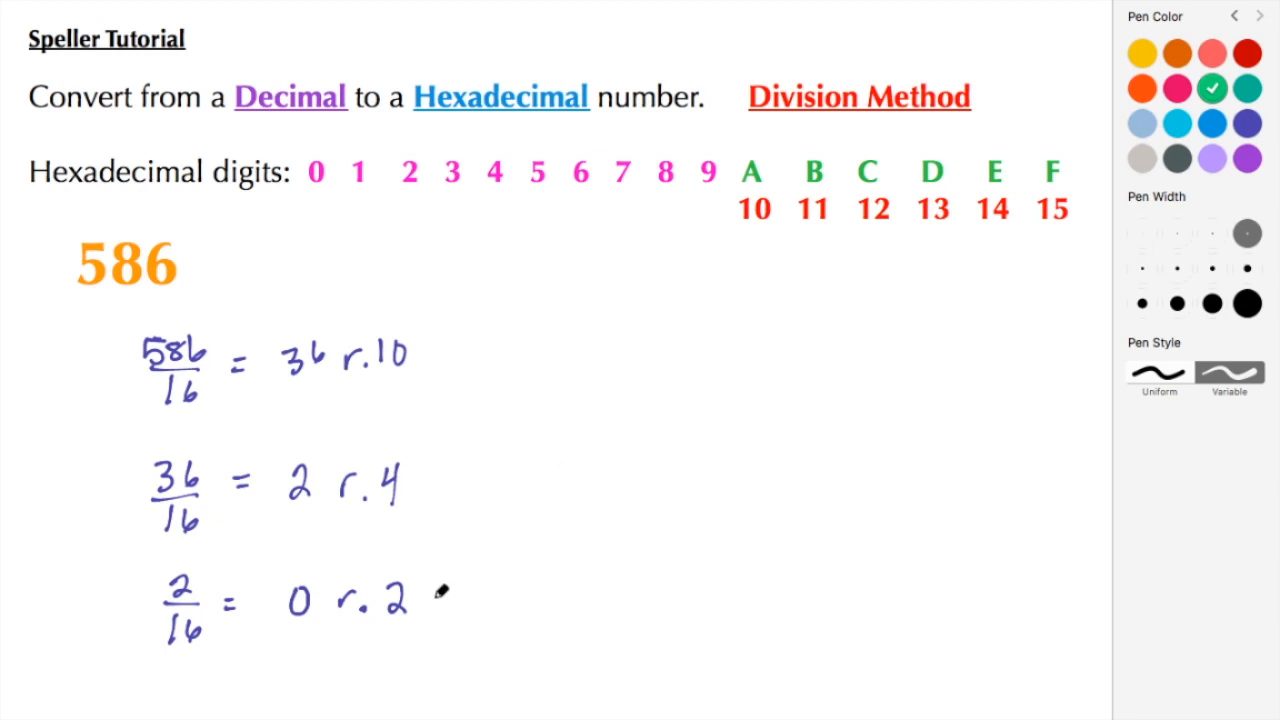
left_click_drag(555, 360, 580, 395)
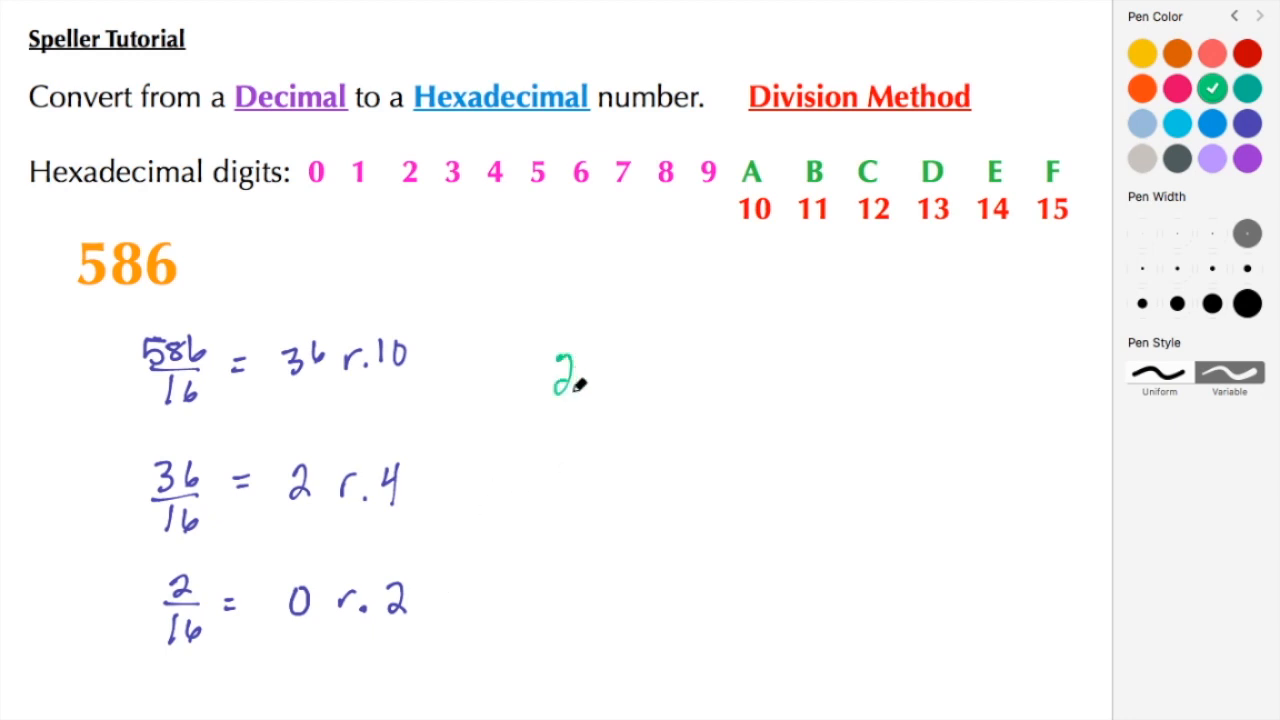
left_click_drag(600, 360, 625, 385)
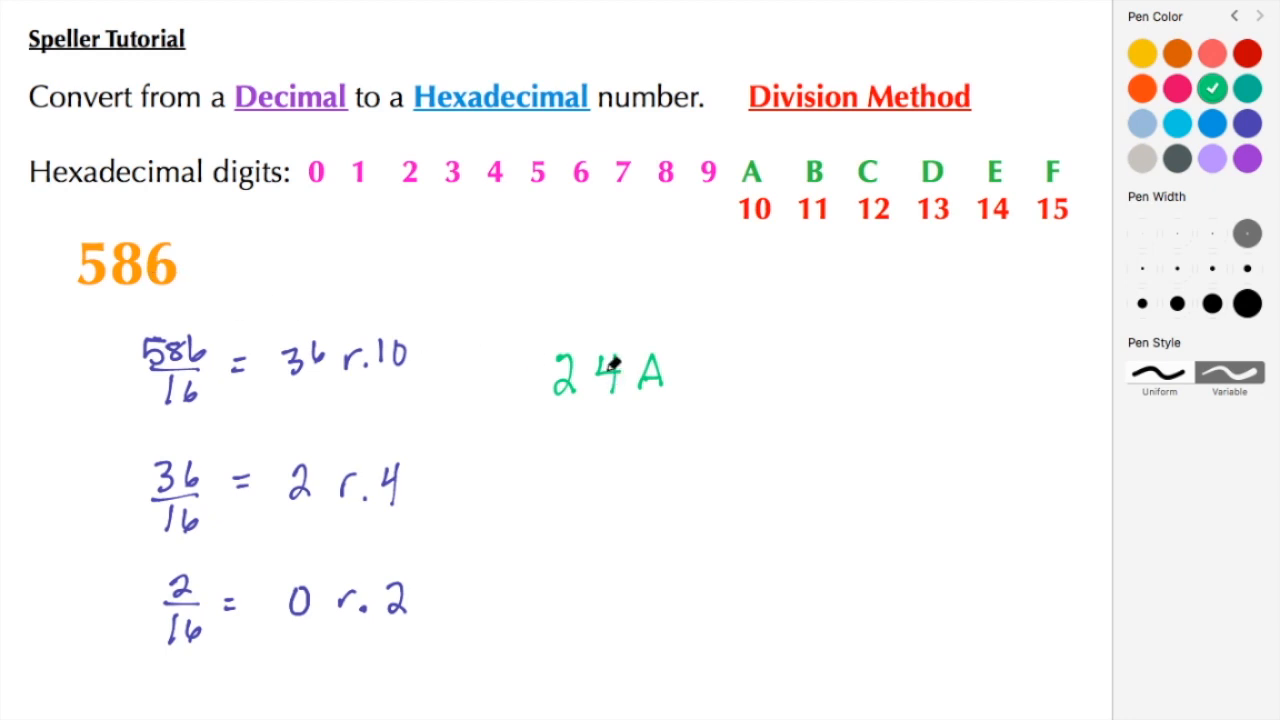
mouse_move(565, 390)
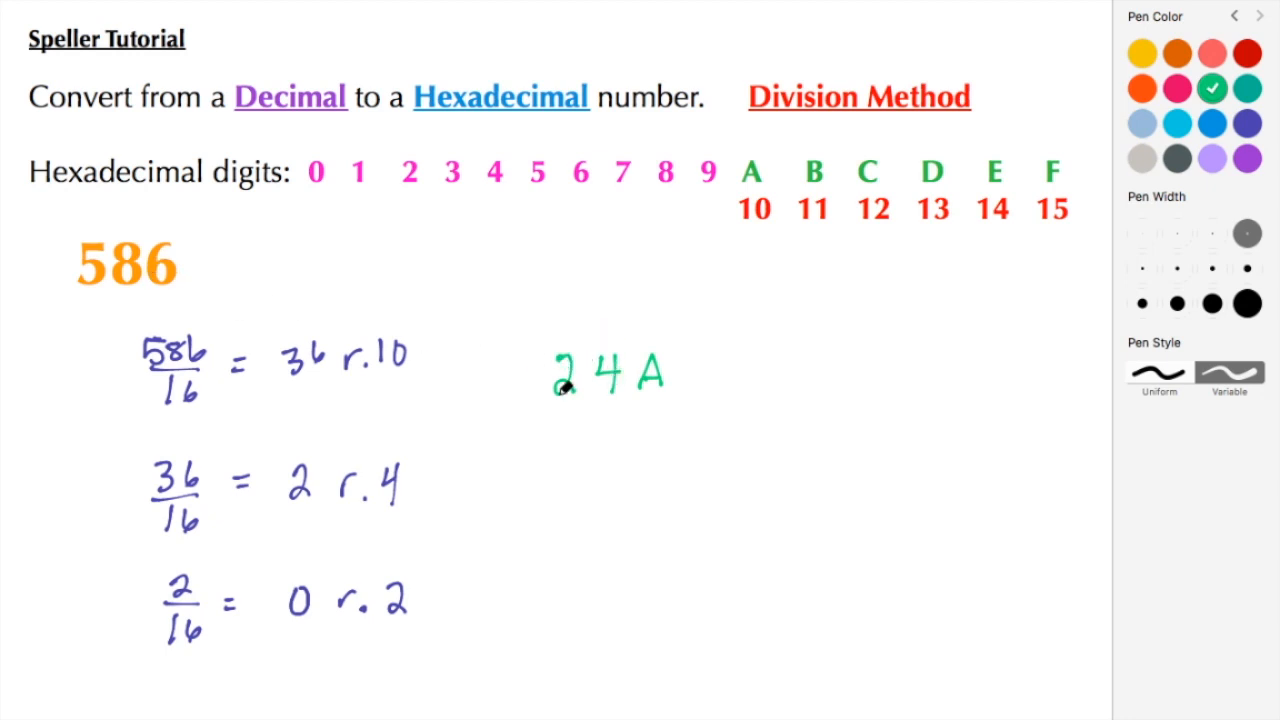